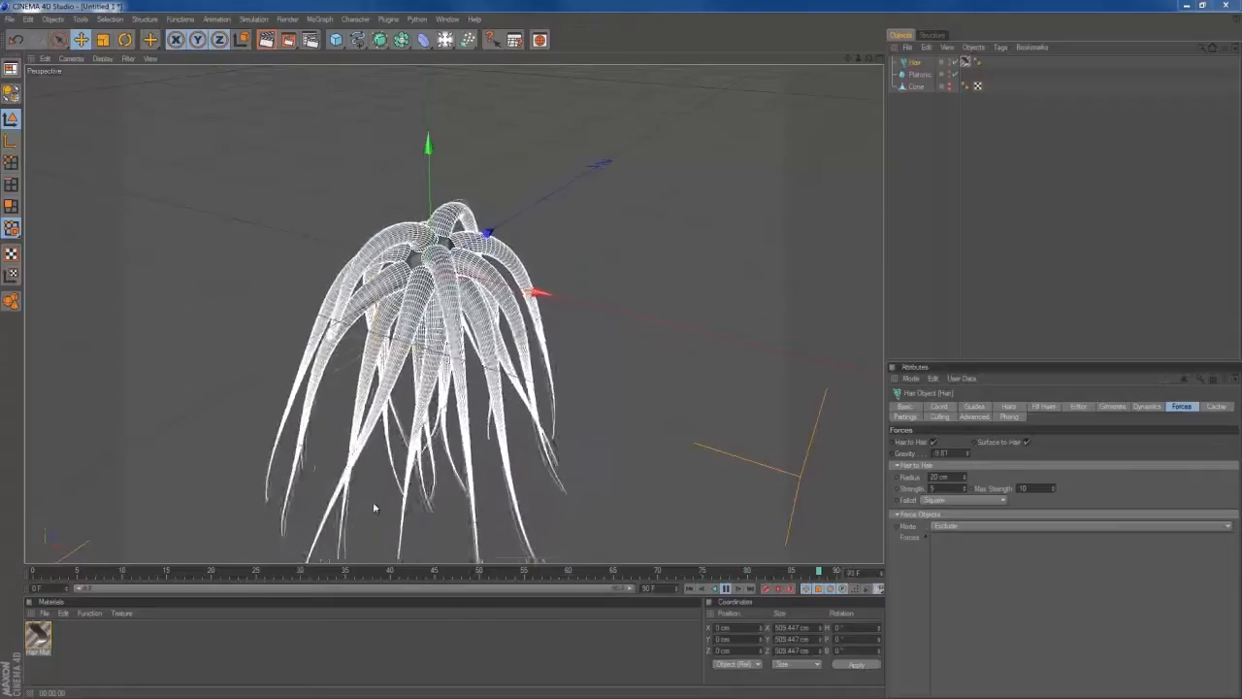
Start a new empty scene and add a Cone primitive at the origin
left_click(722, 590)
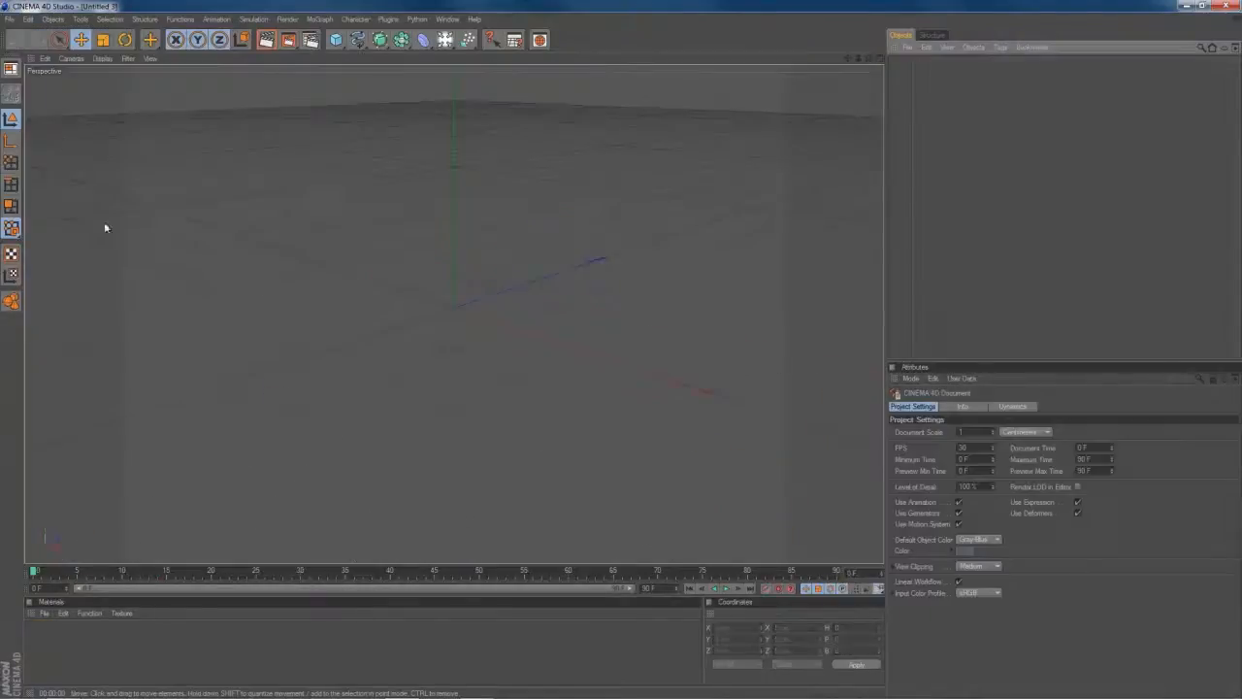
left_click(334, 43)
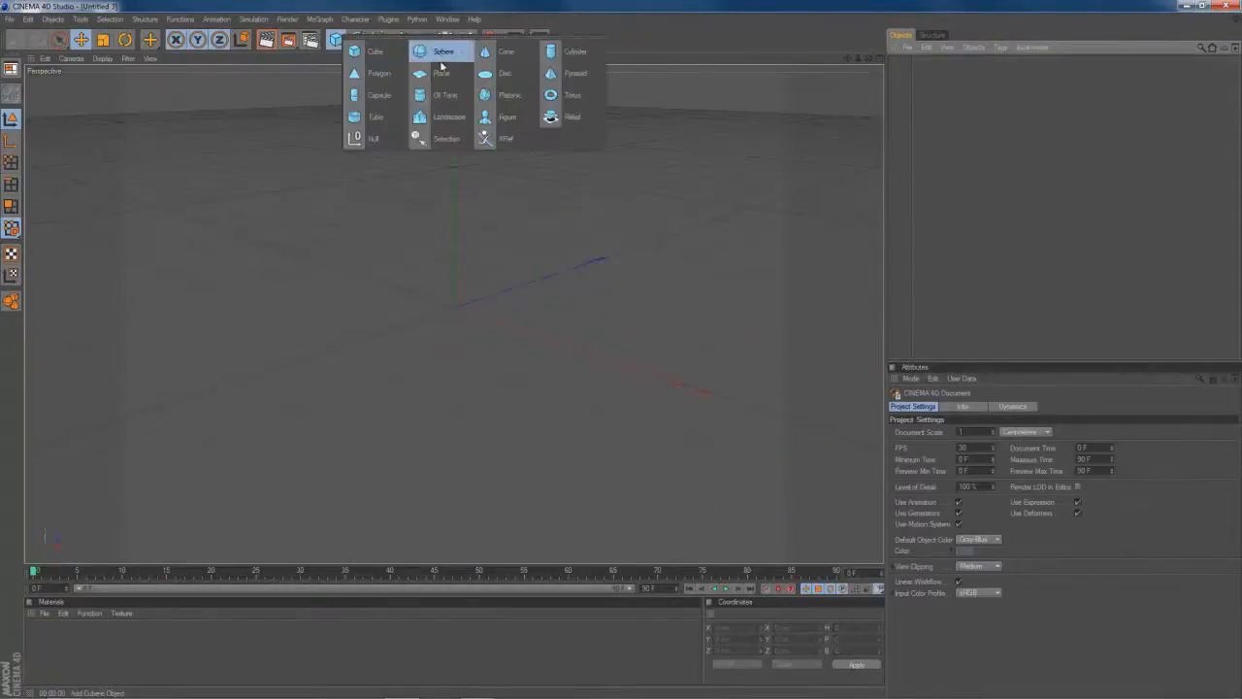
left_click(501, 51)
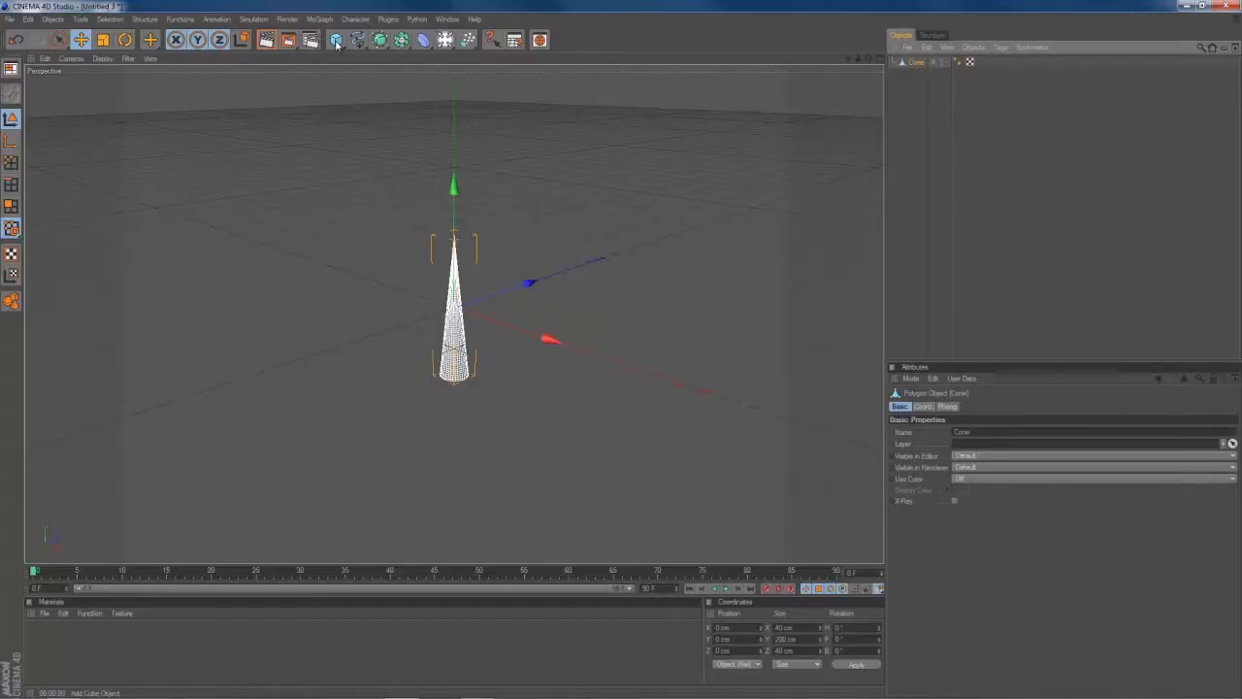
Add a Platonic primitive around the cone and add hair to it
left_click(334, 39)
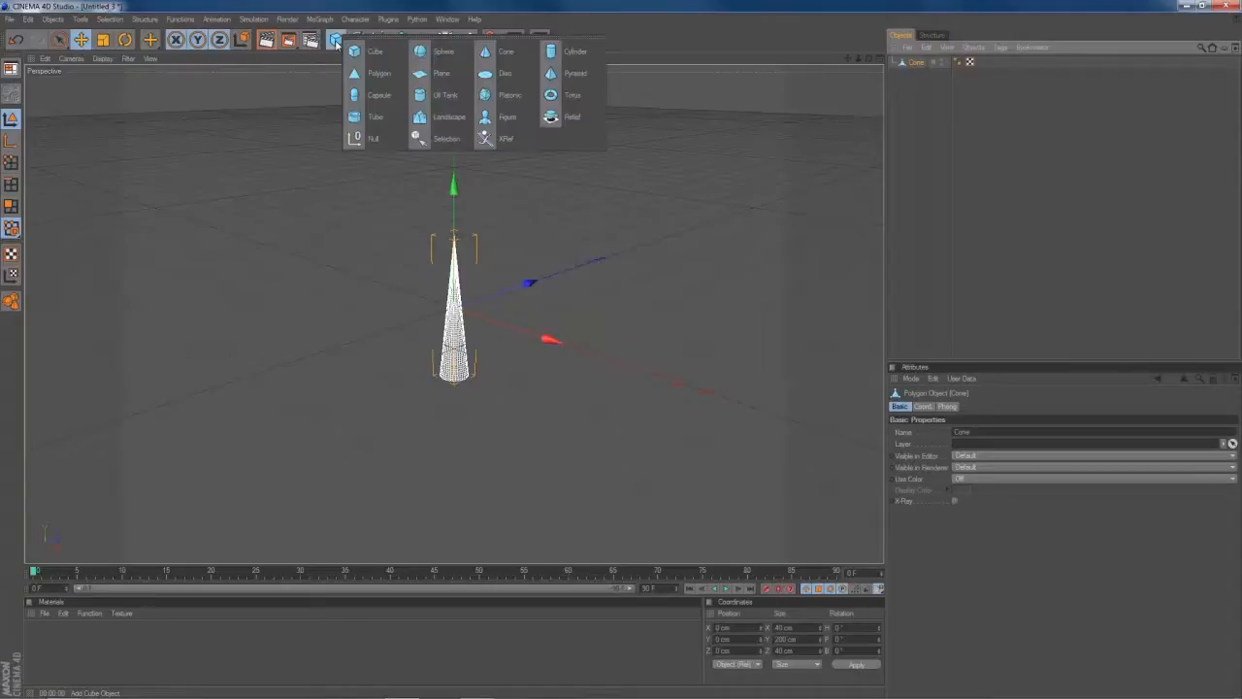
mouse_move(509, 93)
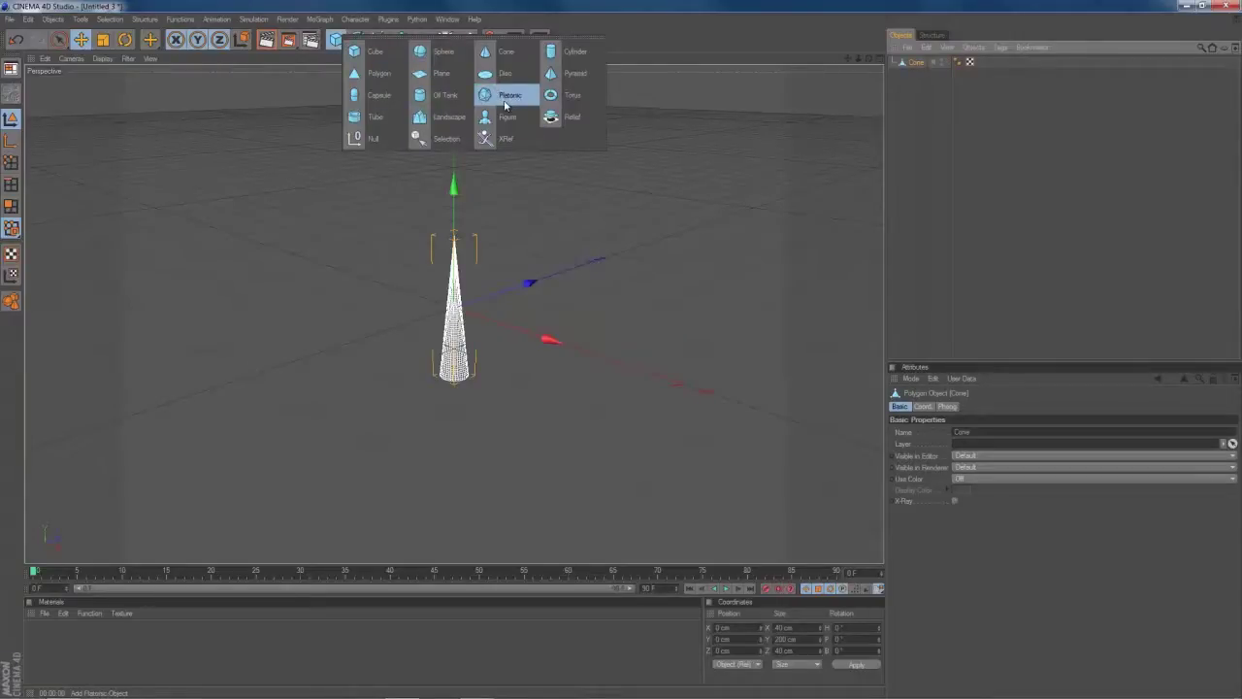
left_click(512, 93)
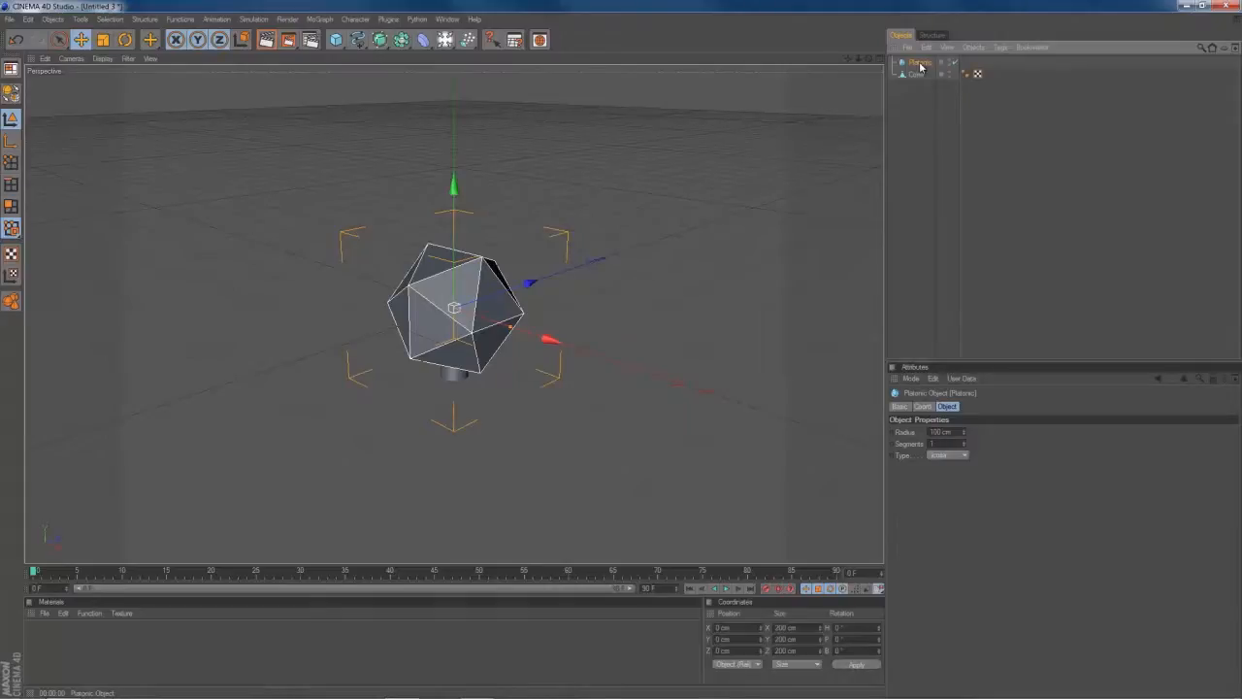
left_click(256, 19)
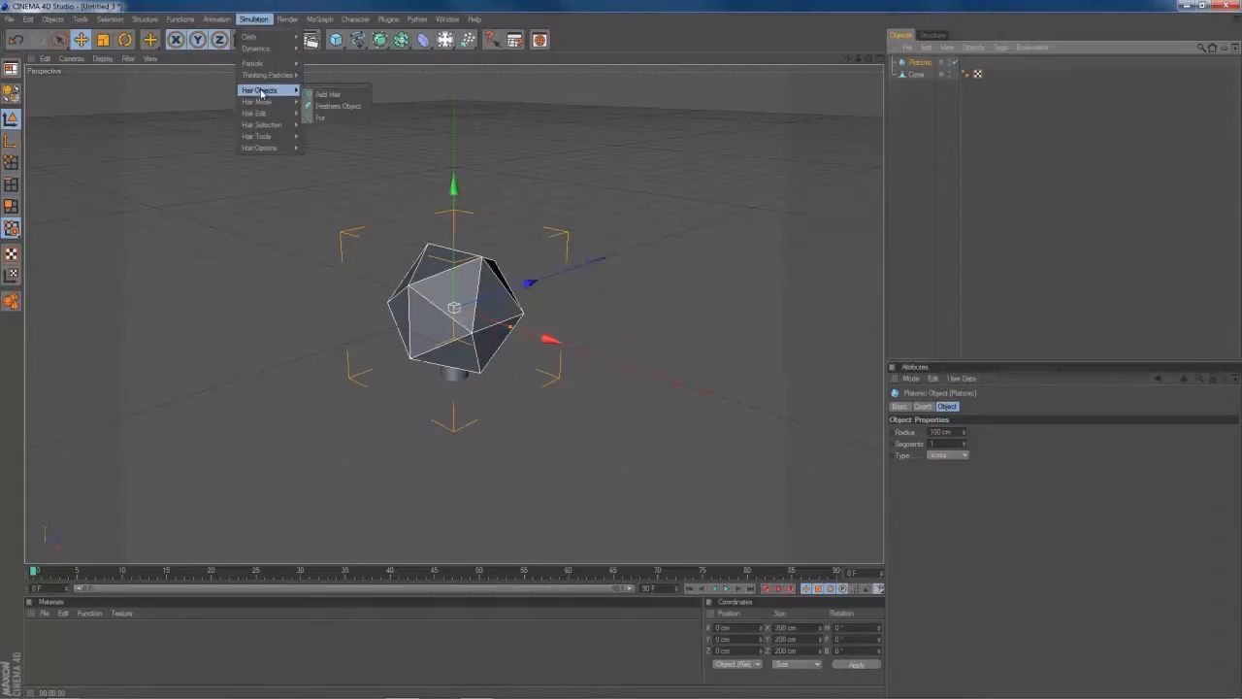
left_click(322, 93)
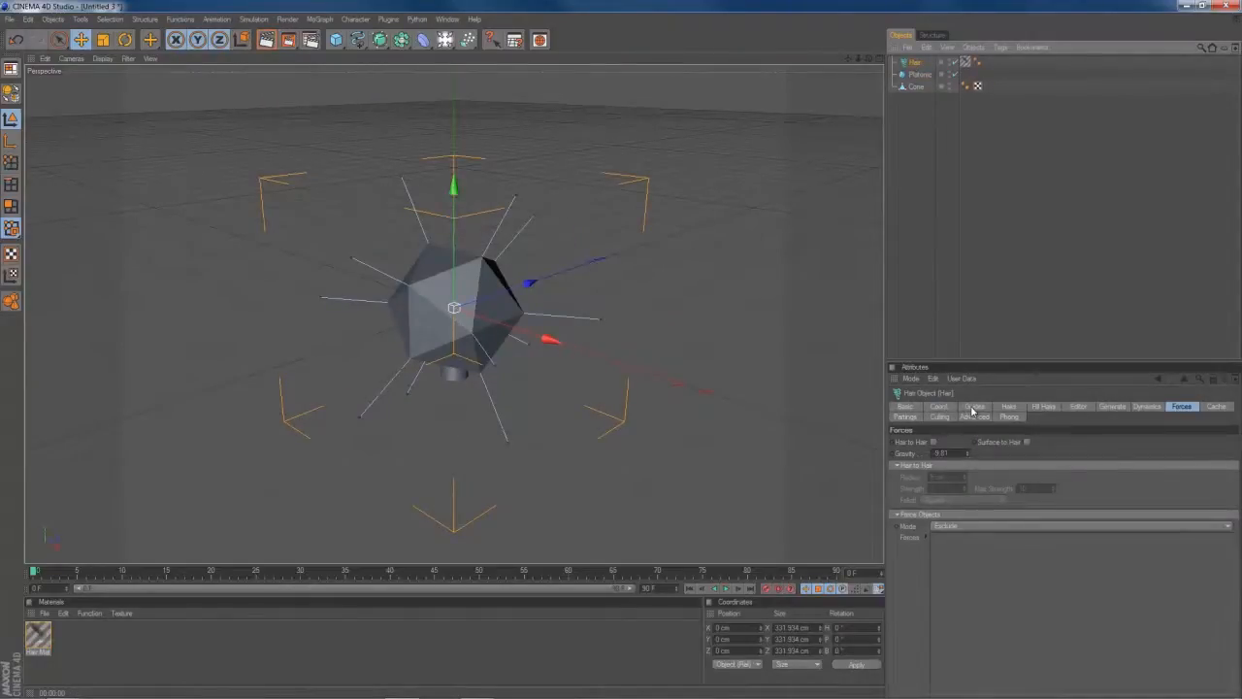
Set the hair object's Root to As Guides in the Hairs settings
left_click(974, 407)
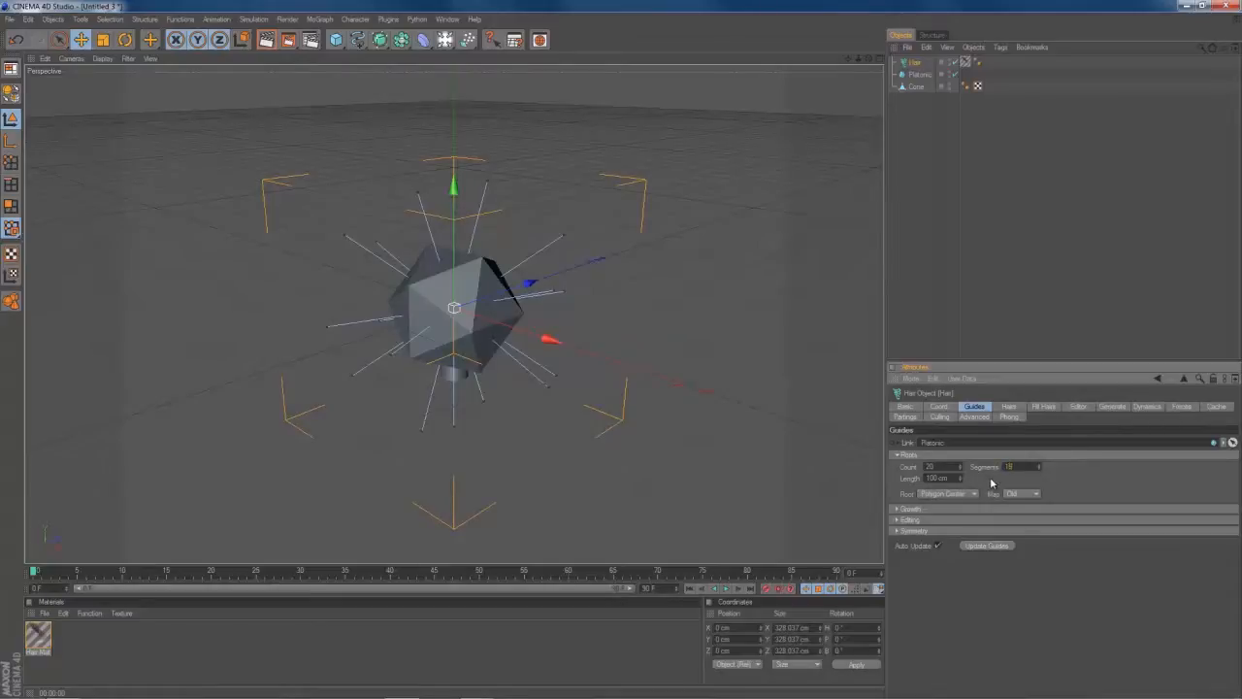
left_click(1009, 406)
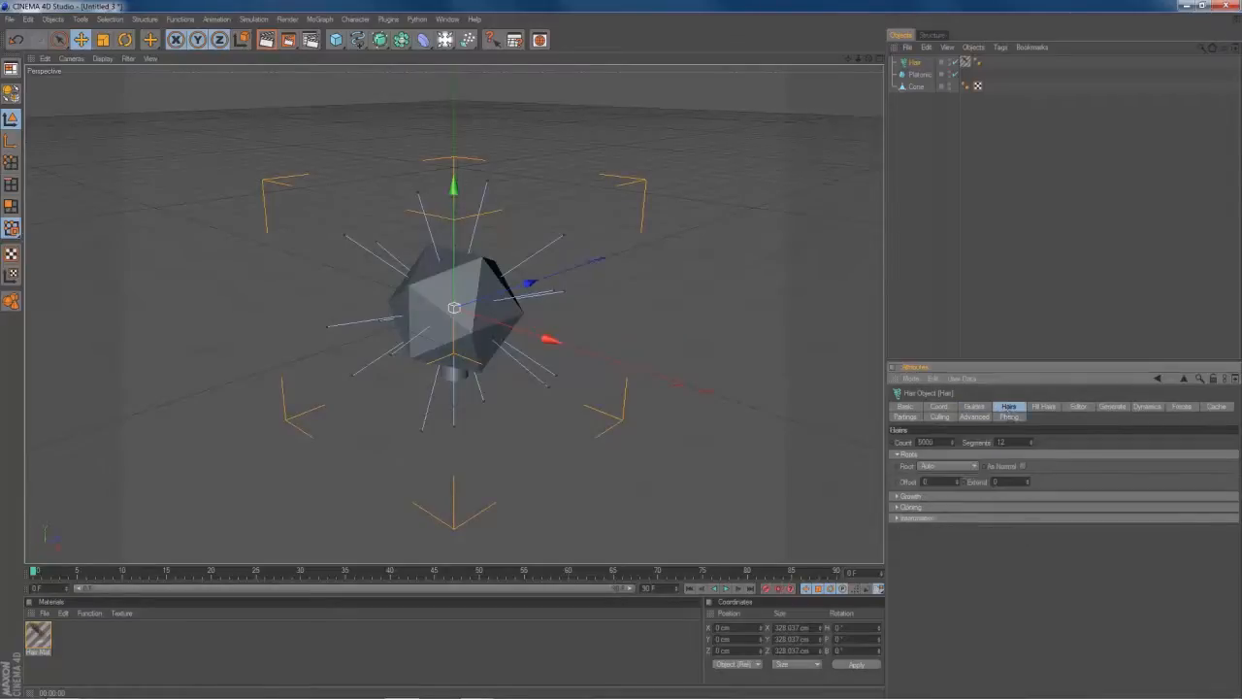
left_click(974, 465)
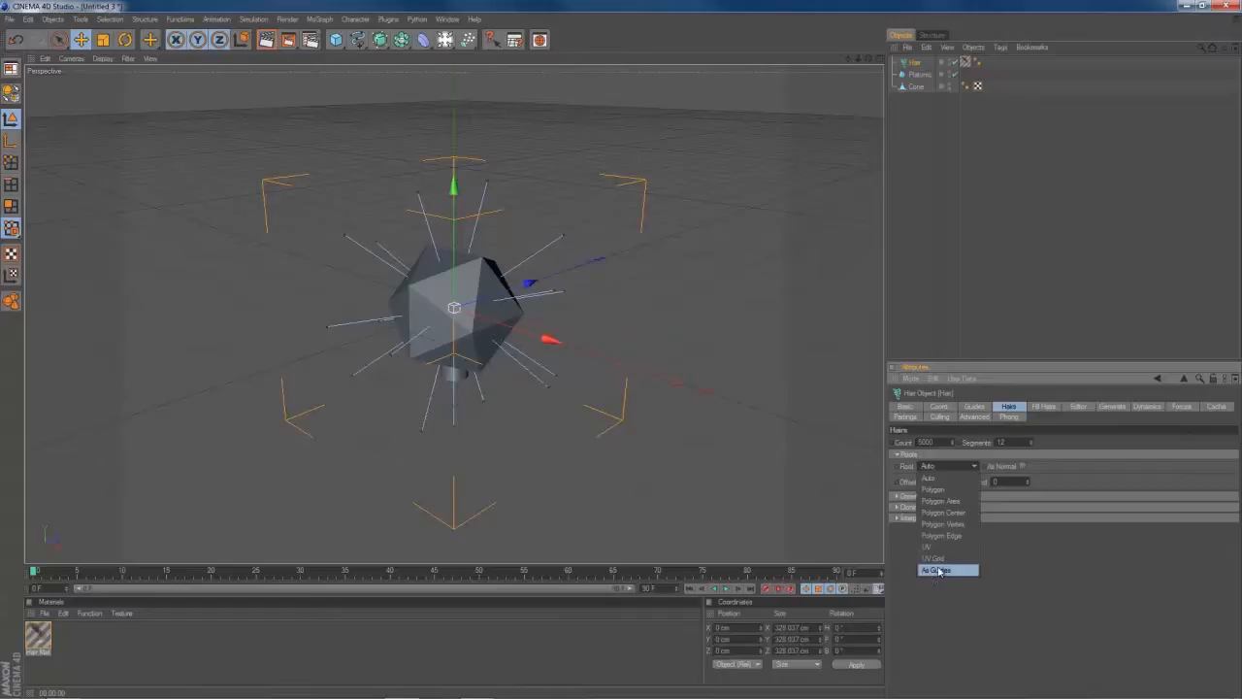
left_click(943, 568)
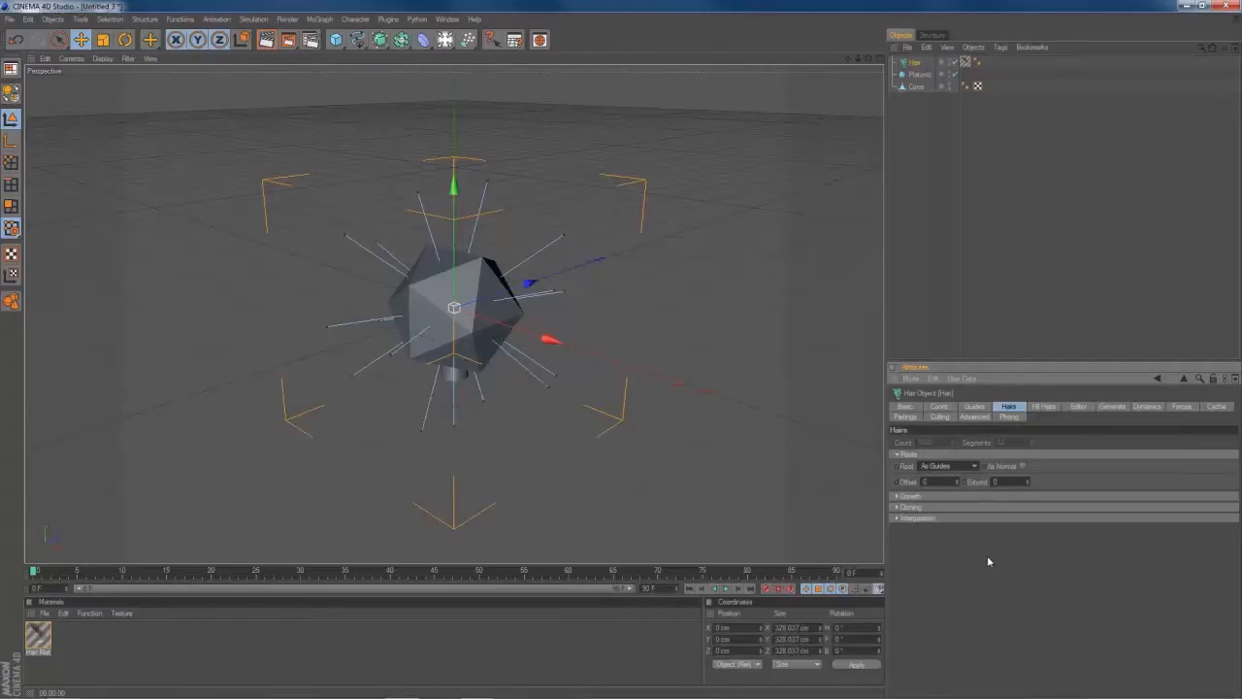
left_click(1112, 407)
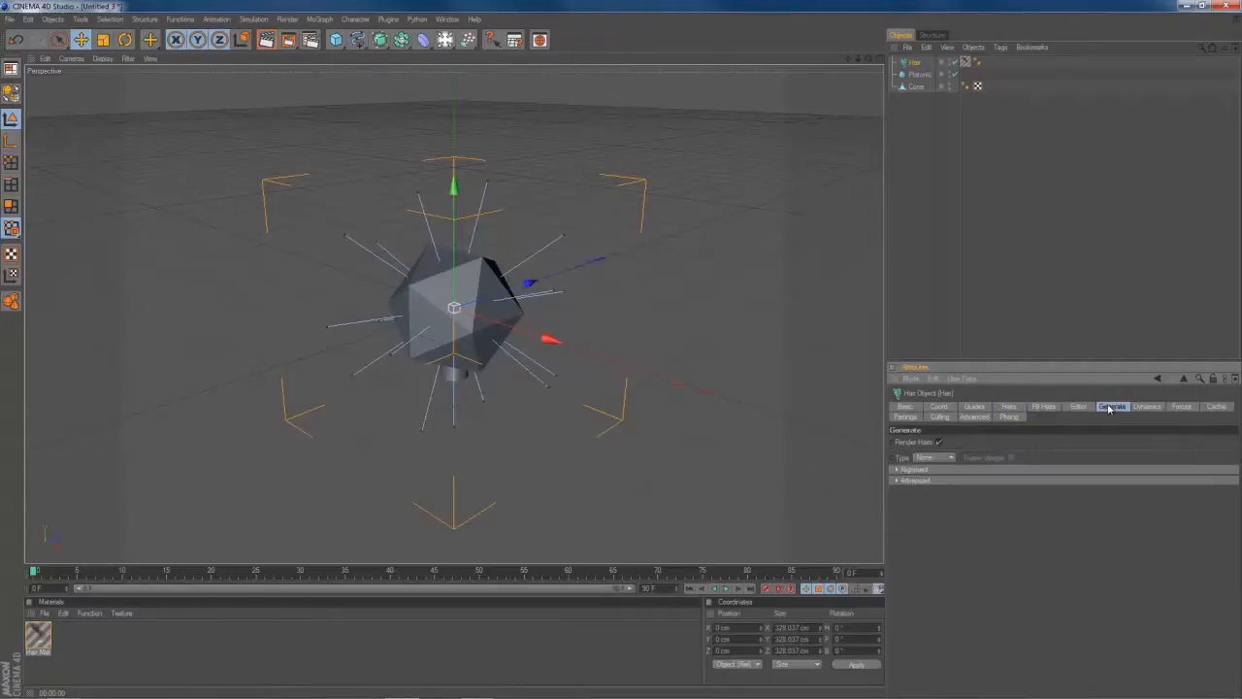
Generate hair as cone instances, toggle Render Hairs, and bring up the hair material
left_click(936, 458)
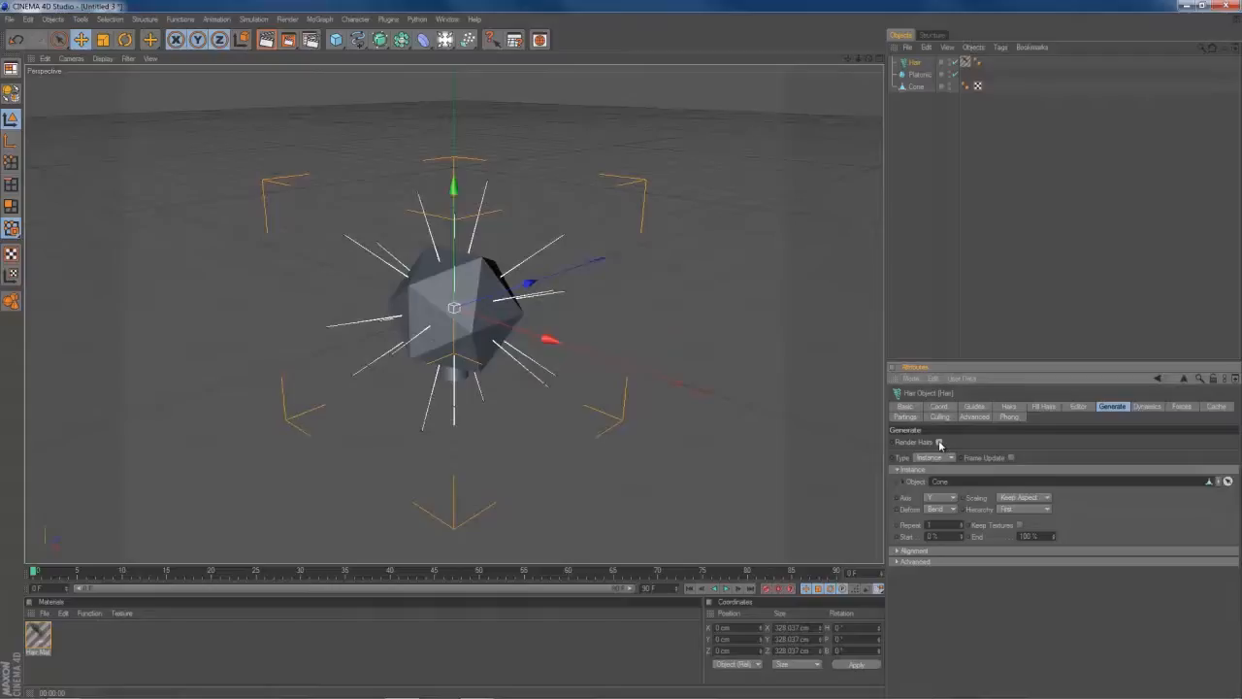
left_click(937, 442)
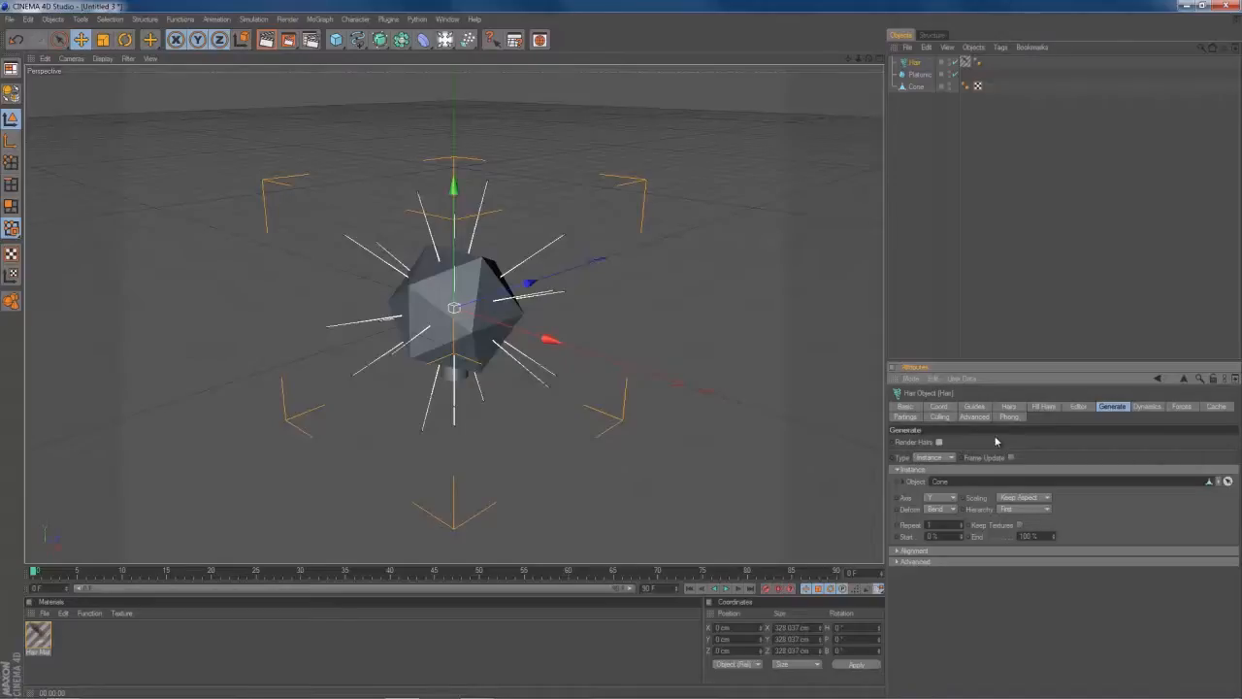
mouse_move(901, 442)
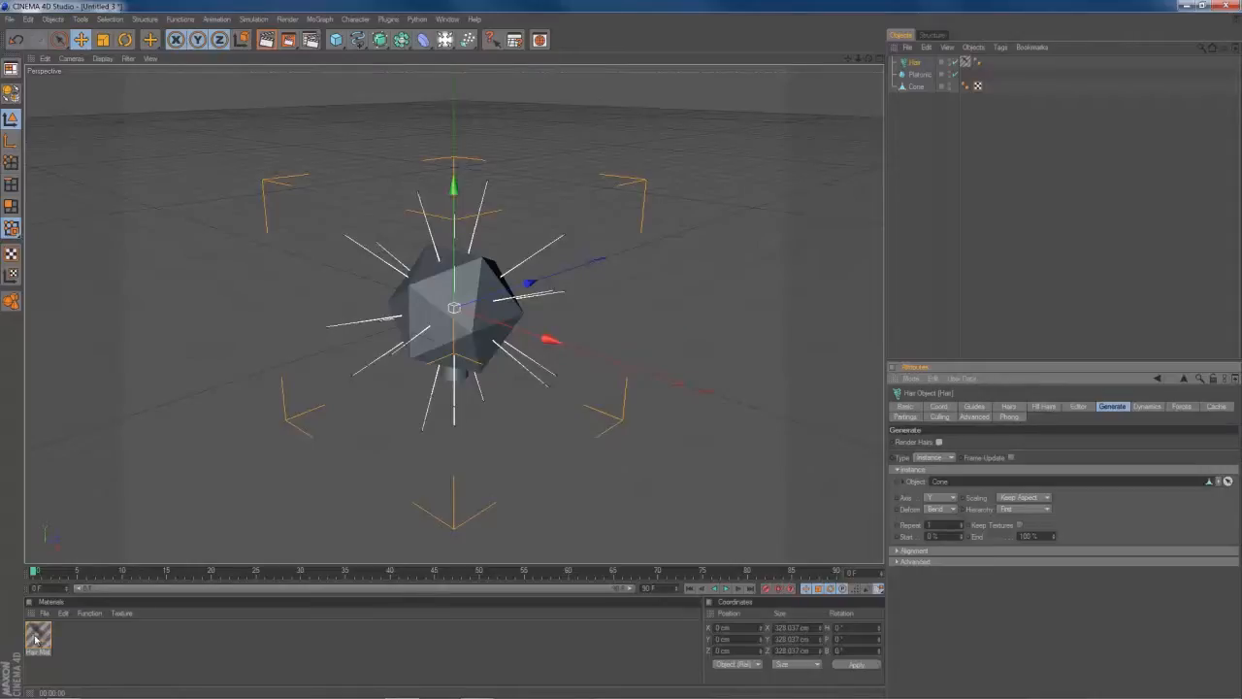
double_click(37, 636)
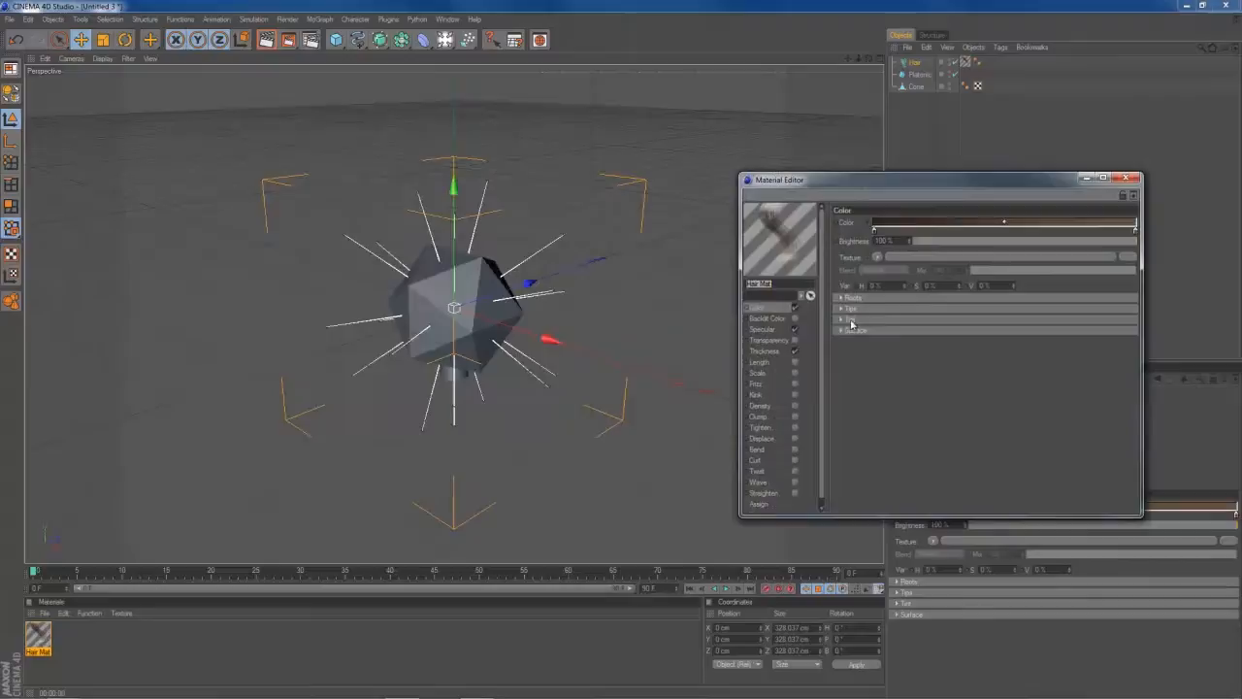
View the material's colour settings and return to the hair Guides settings
left_click(765, 349)
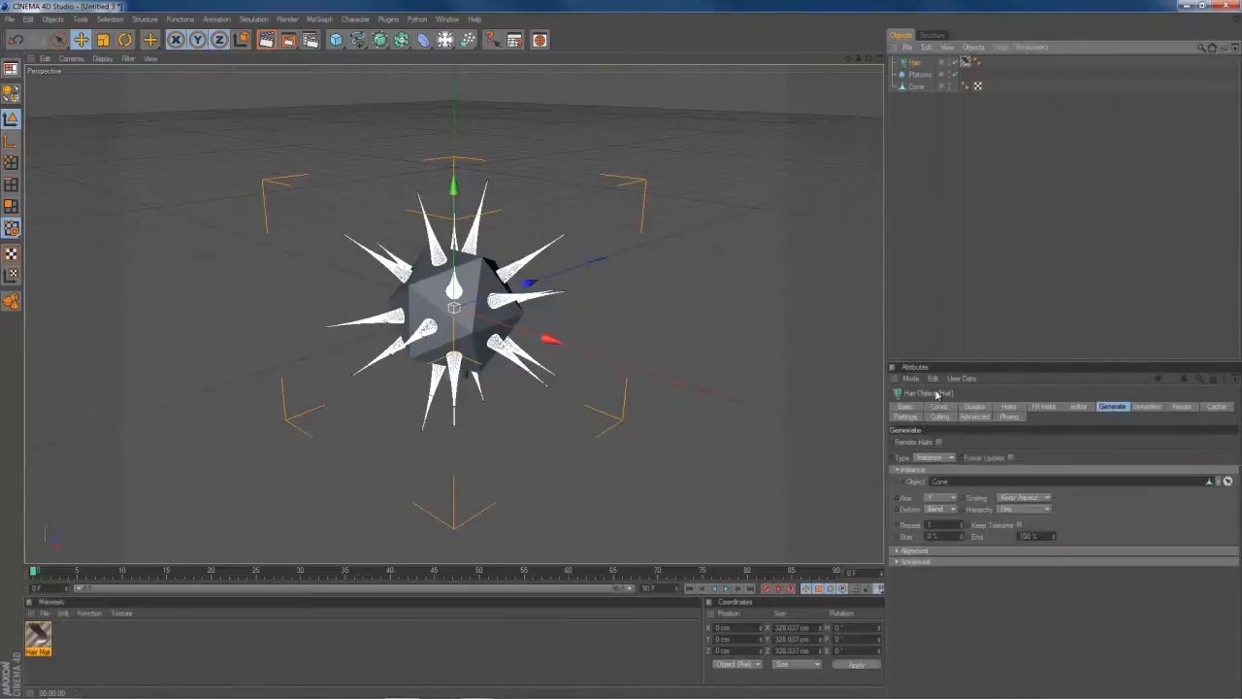
left_click(976, 407)
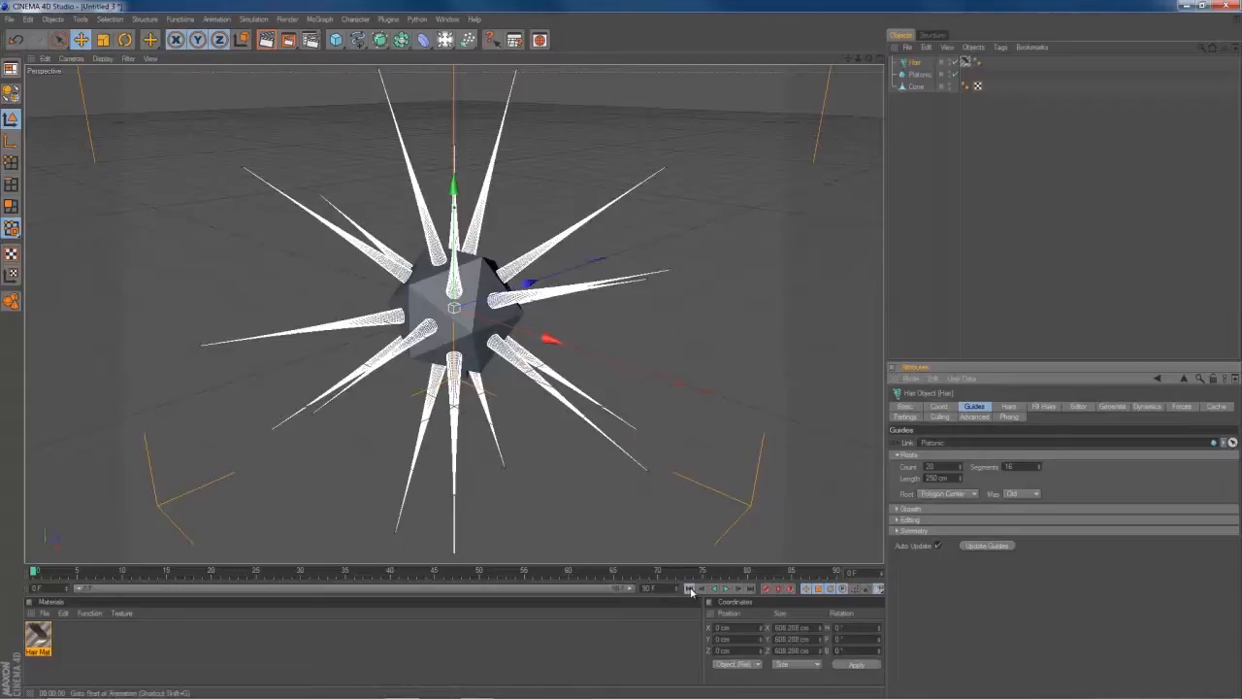
Play the hair simulation so the cone tentacles bend and sway, then rewind and stop
left_click(730, 590)
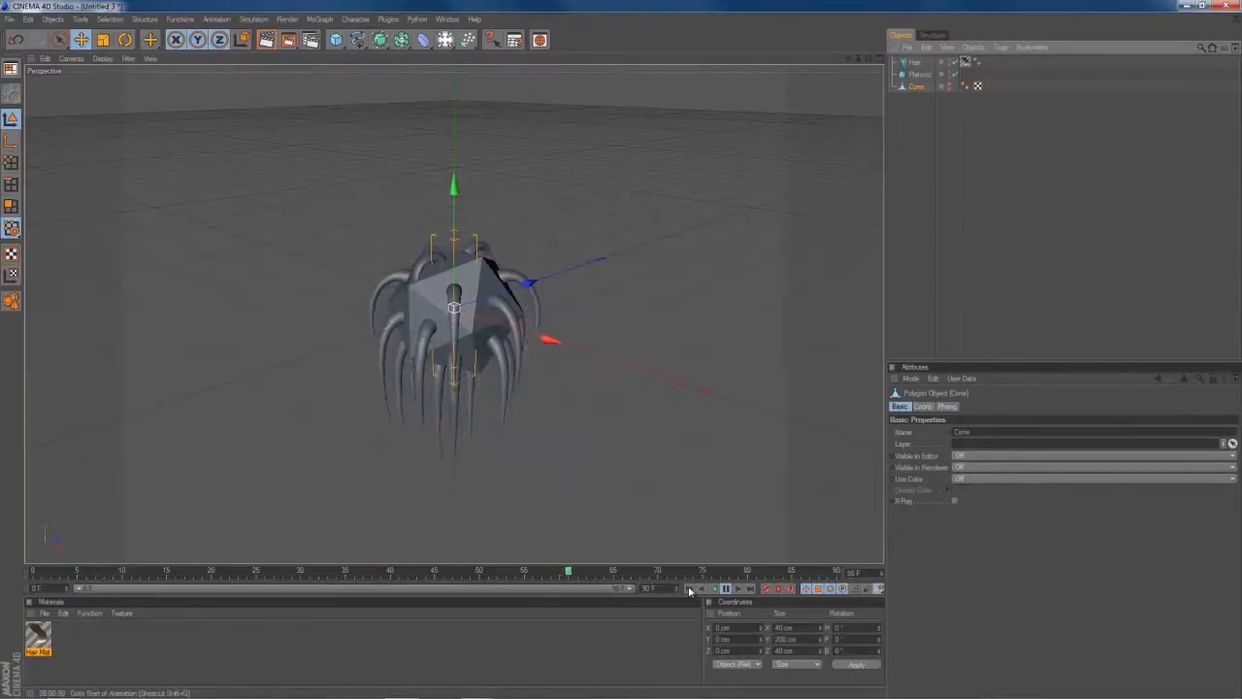
left_click(718, 588)
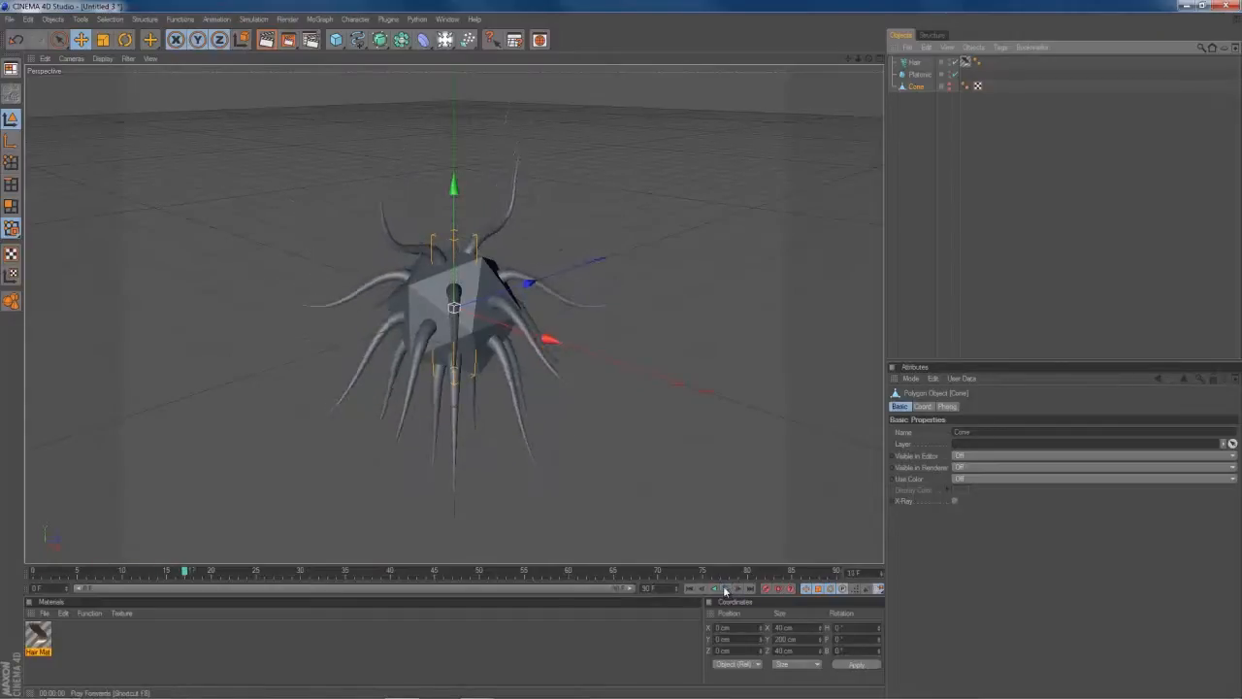
left_click(907, 62)
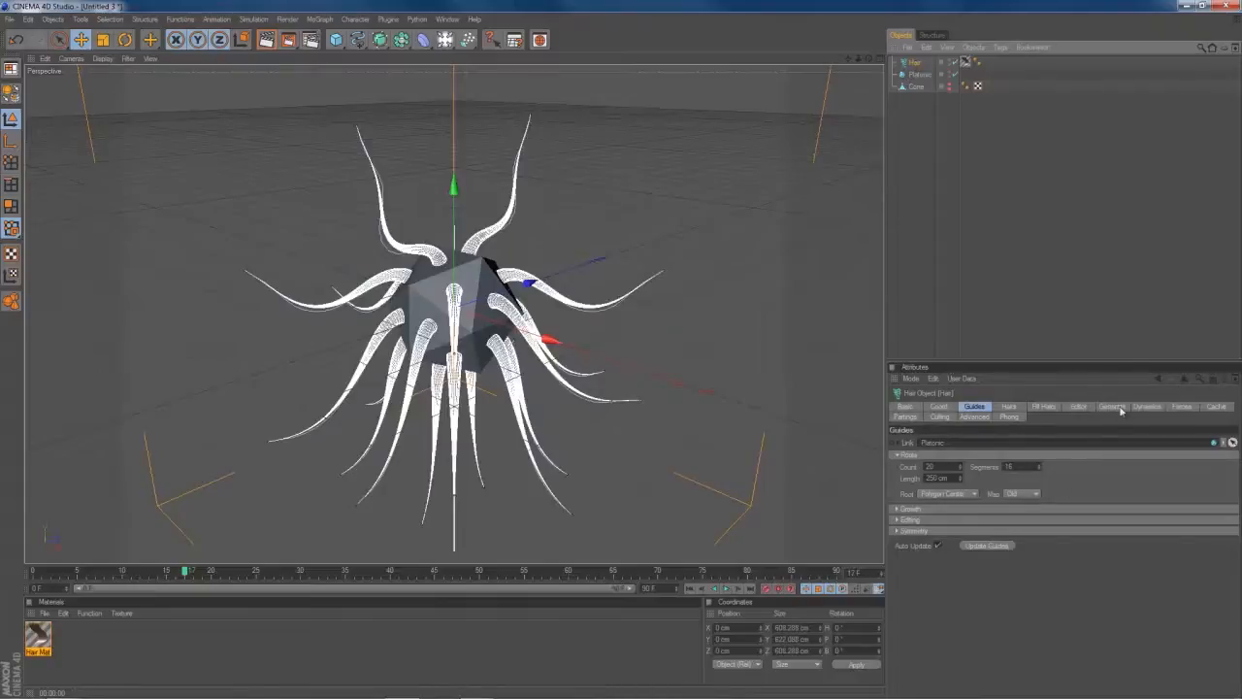
Enable Hair to Hair in the Forces settings and replay the simulation so the tentacles droop
left_click(1180, 408)
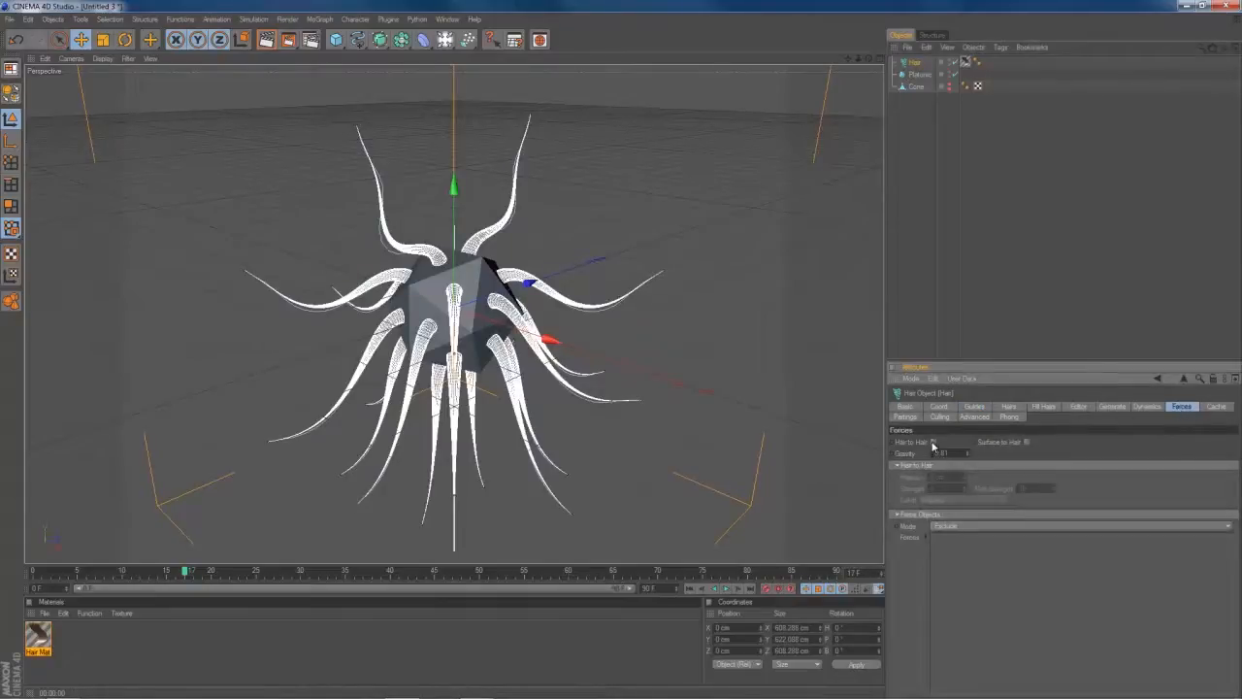
left_click(939, 442)
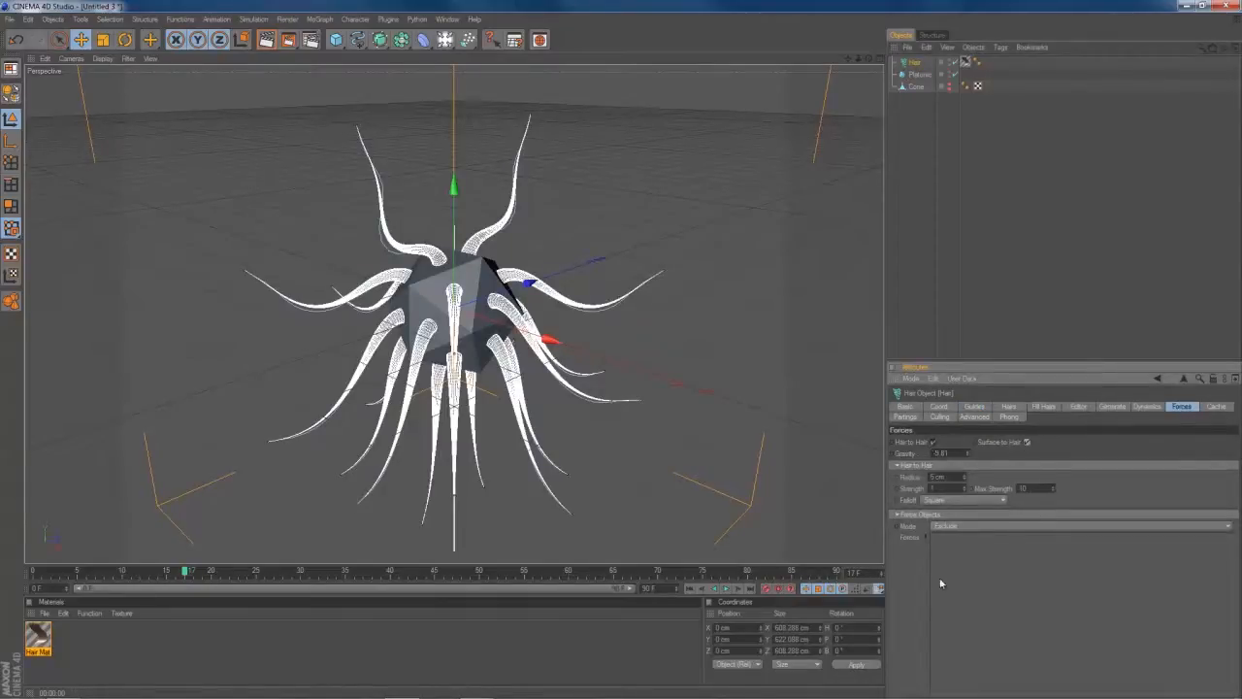
left_click(726, 588)
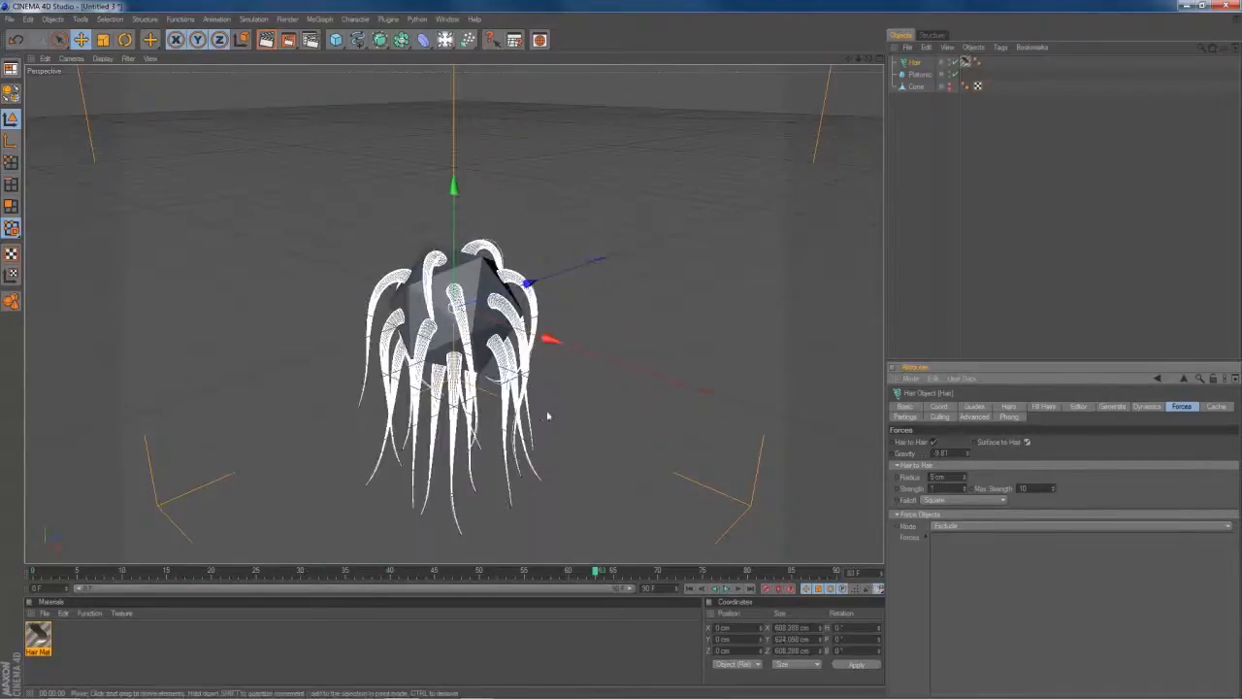
left_click(920, 74)
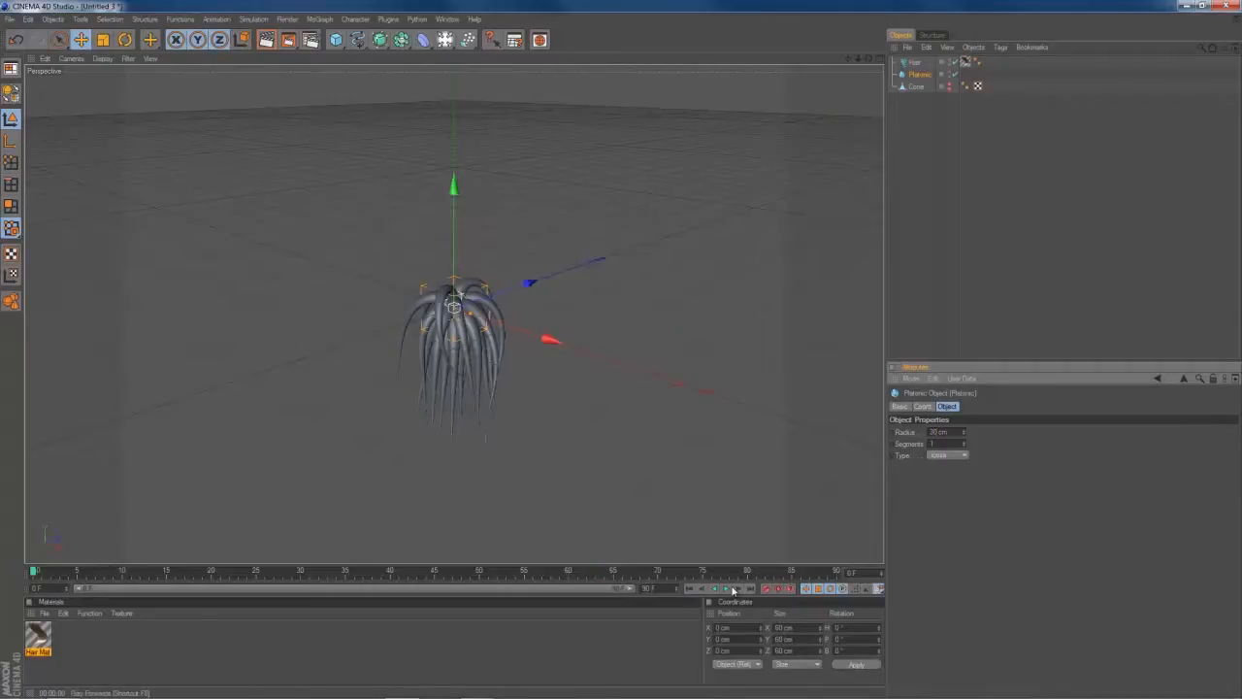
left_click(729, 586)
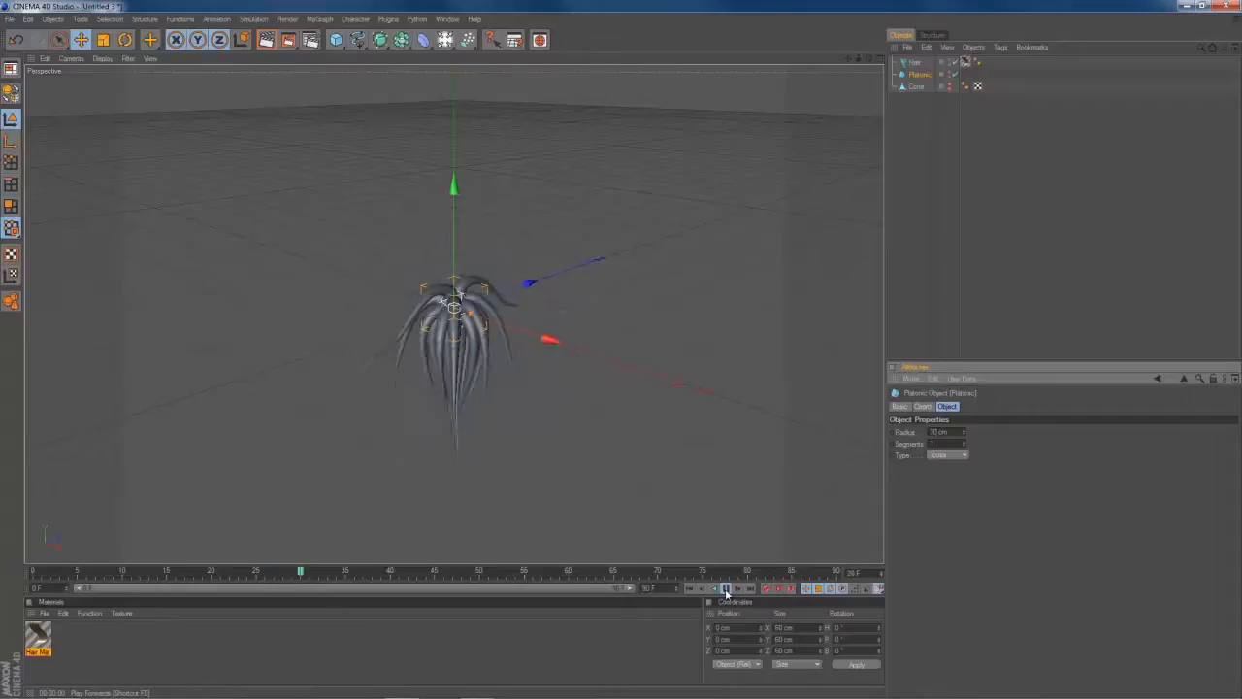
left_click(723, 586)
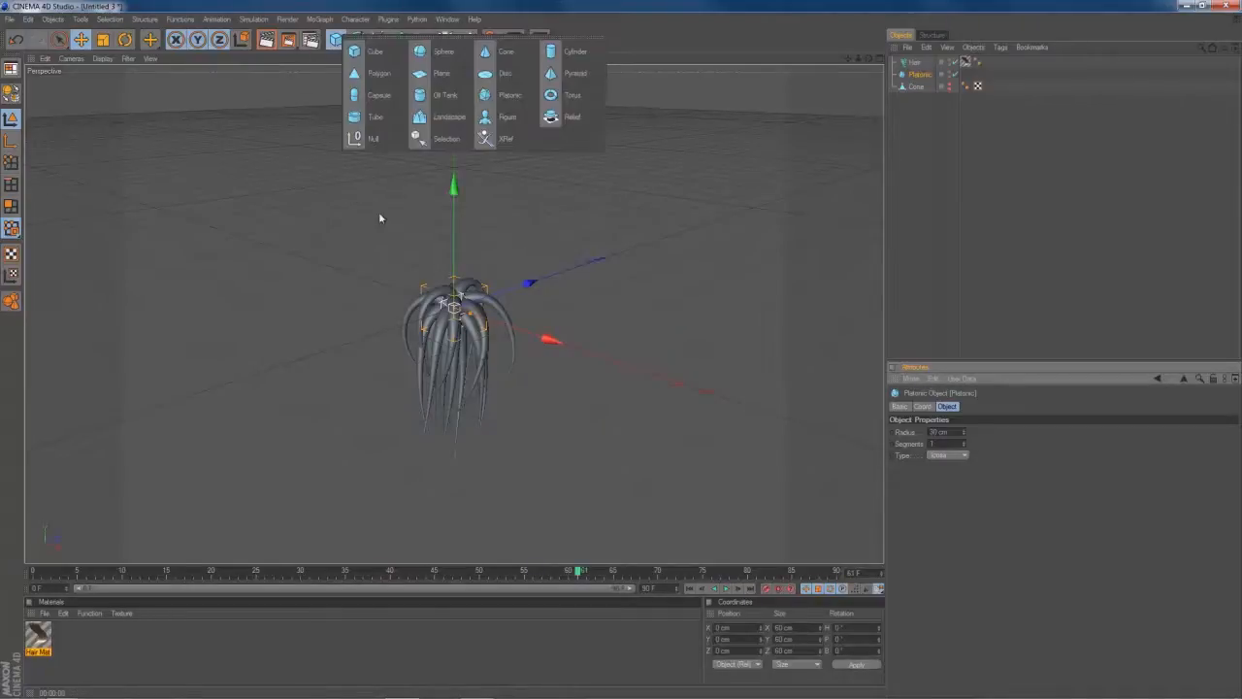
Add a Sphere beneath the creature and make it a hair collider
left_click(441, 50)
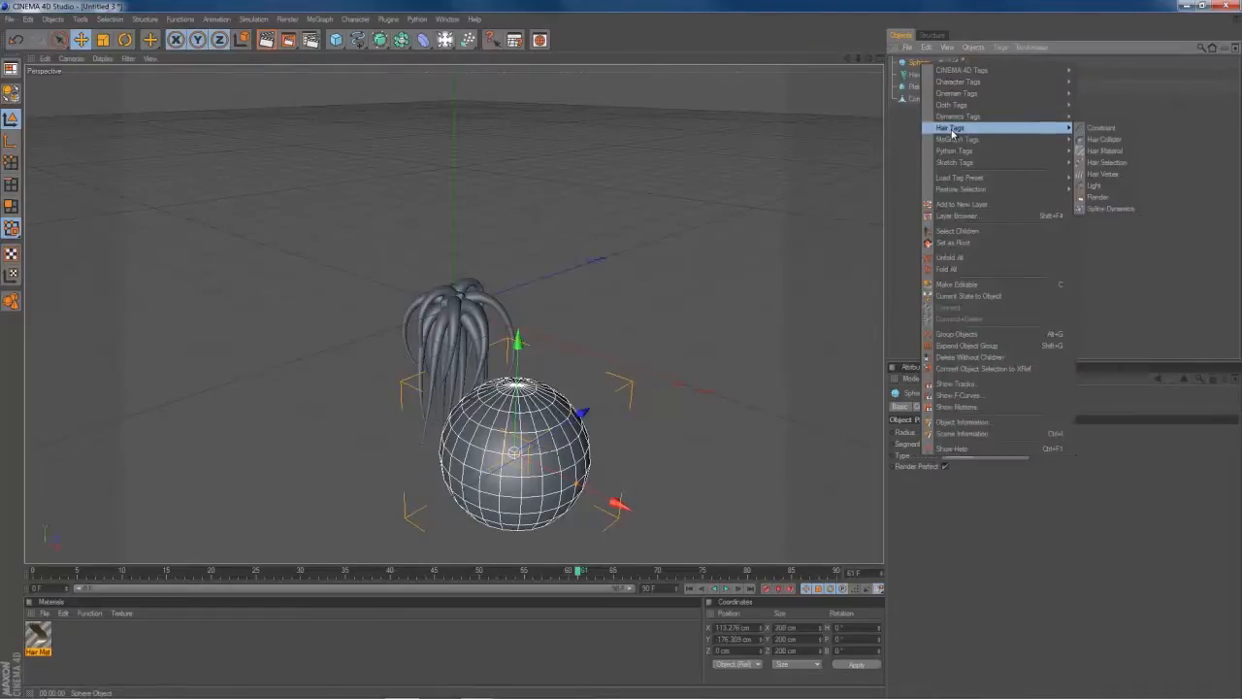
mouse_move(1116, 140)
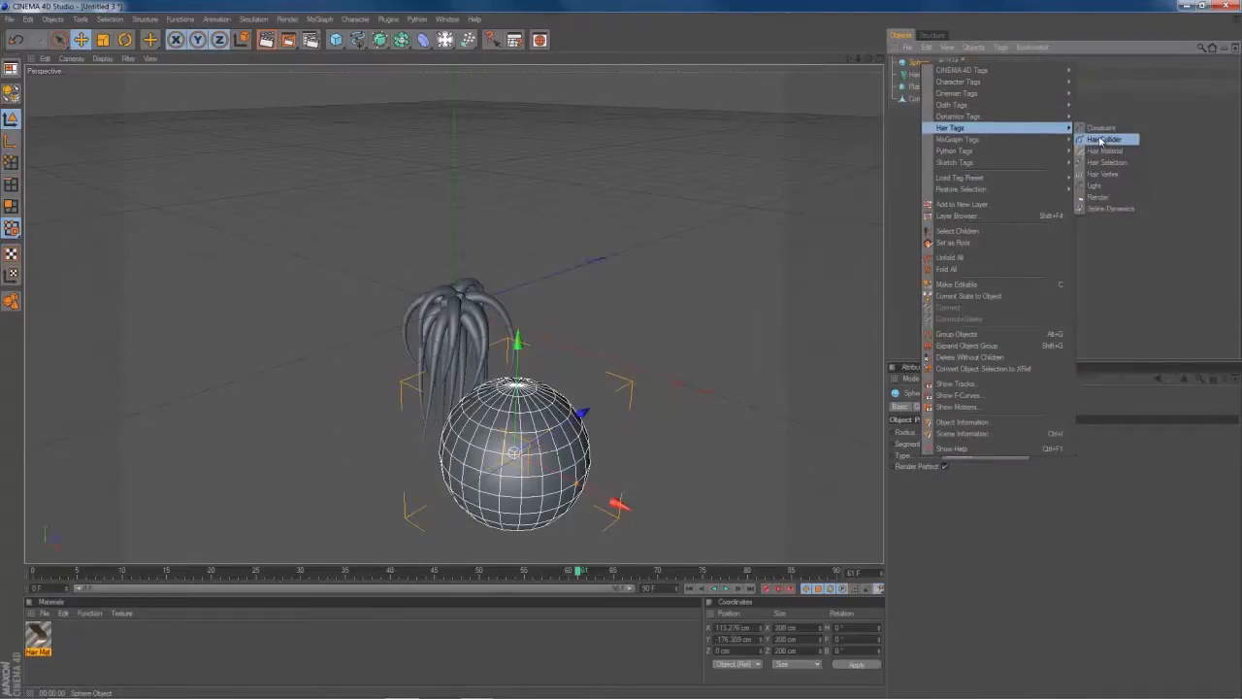
left_click(1103, 138)
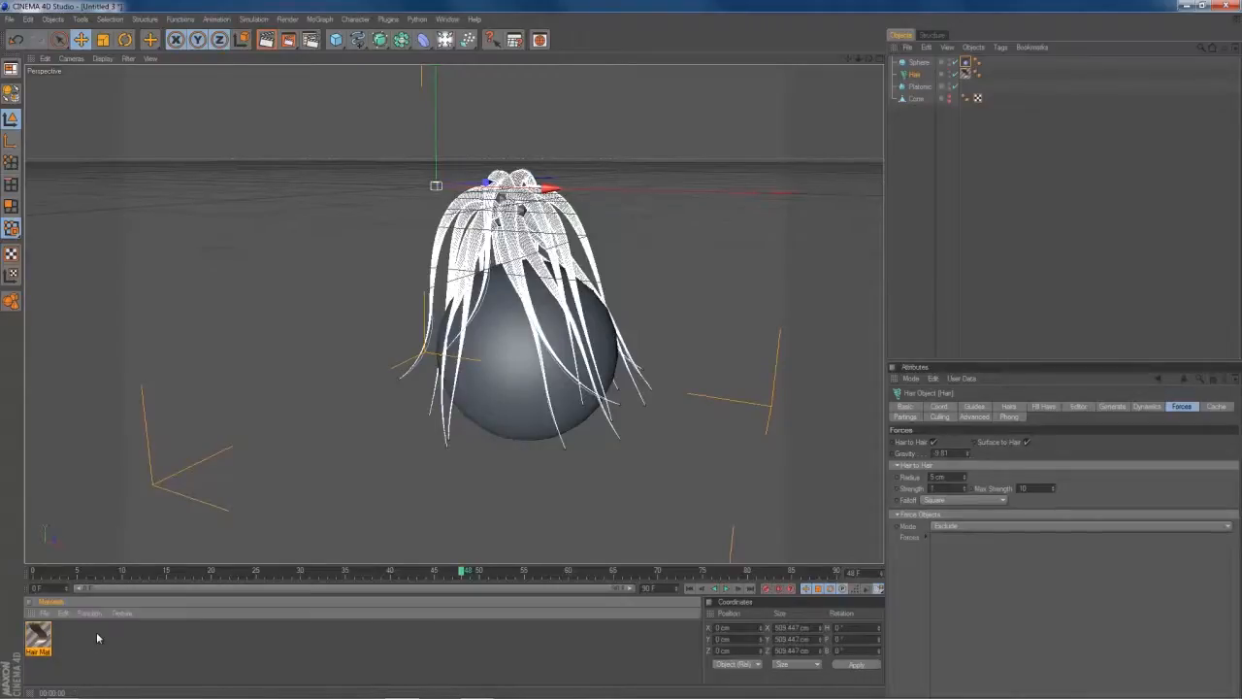
Create a new material and set its Color channel to red
double_click(41, 625)
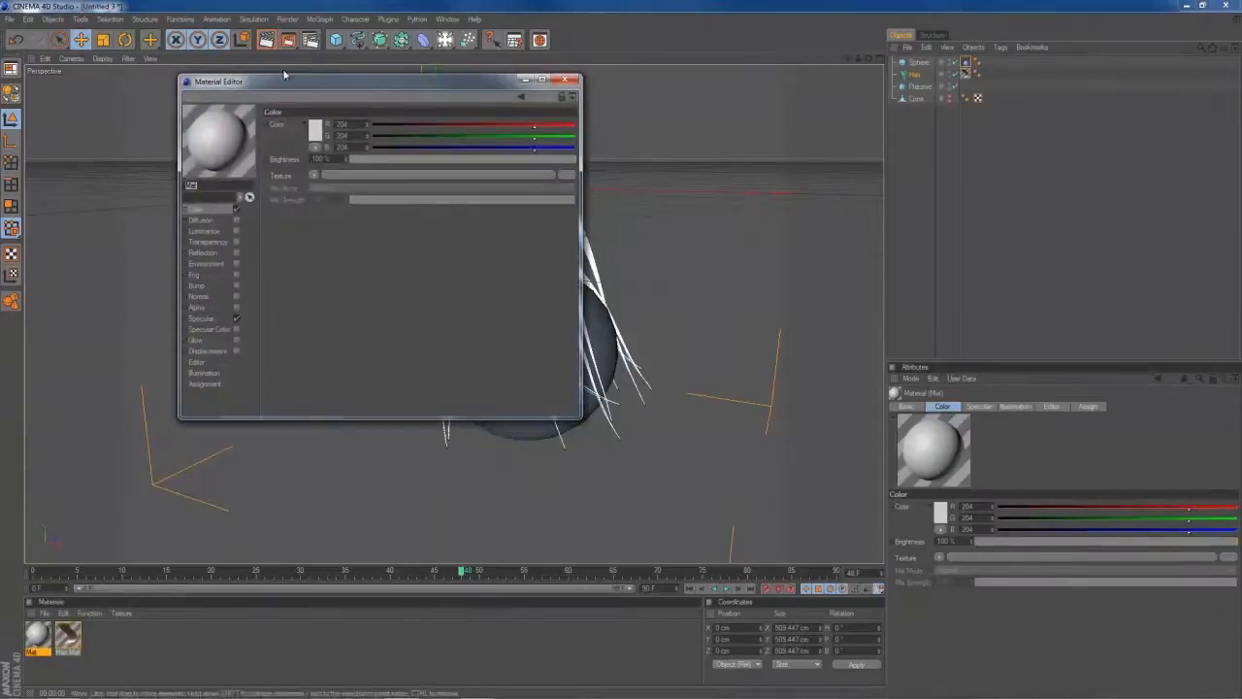
left_click_drag(217, 82, 311, 221)
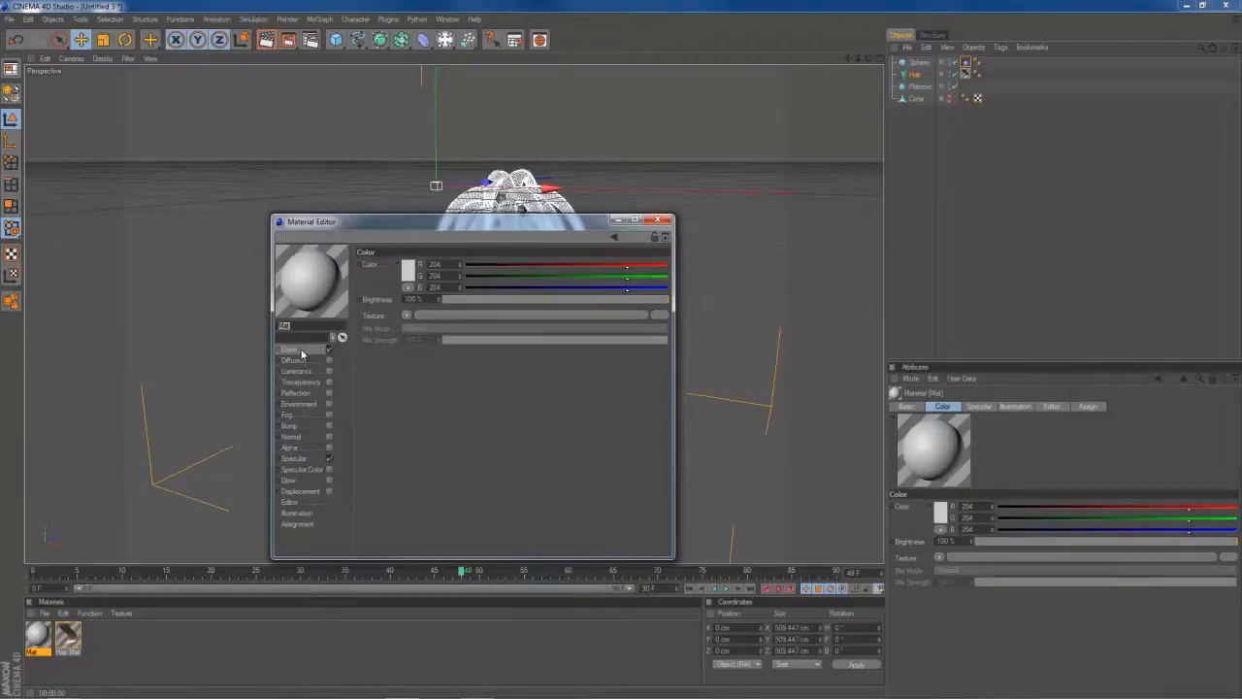
left_click(400, 264)
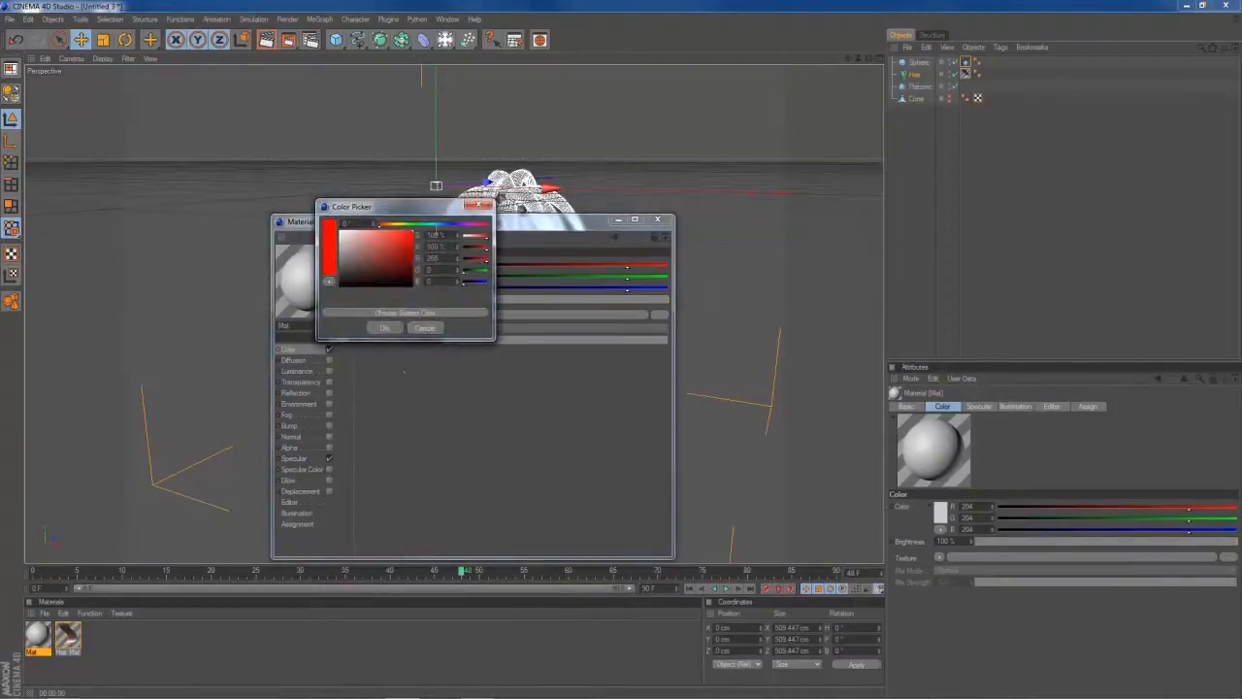
left_click(384, 328)
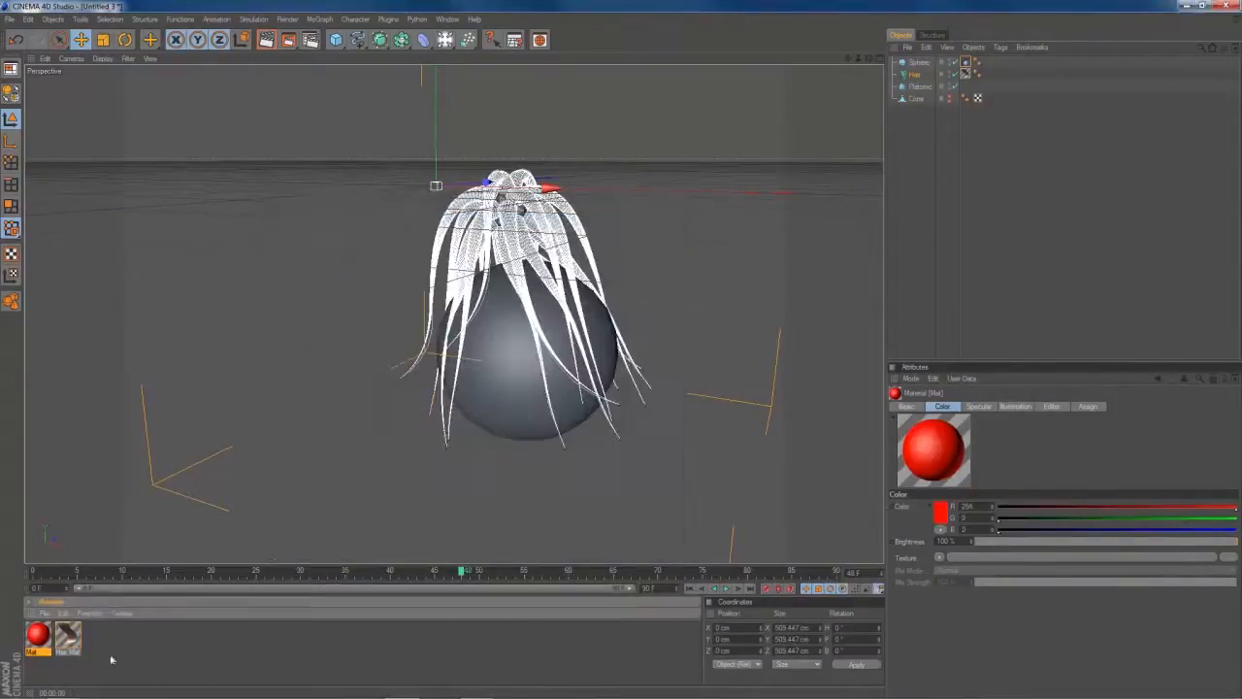